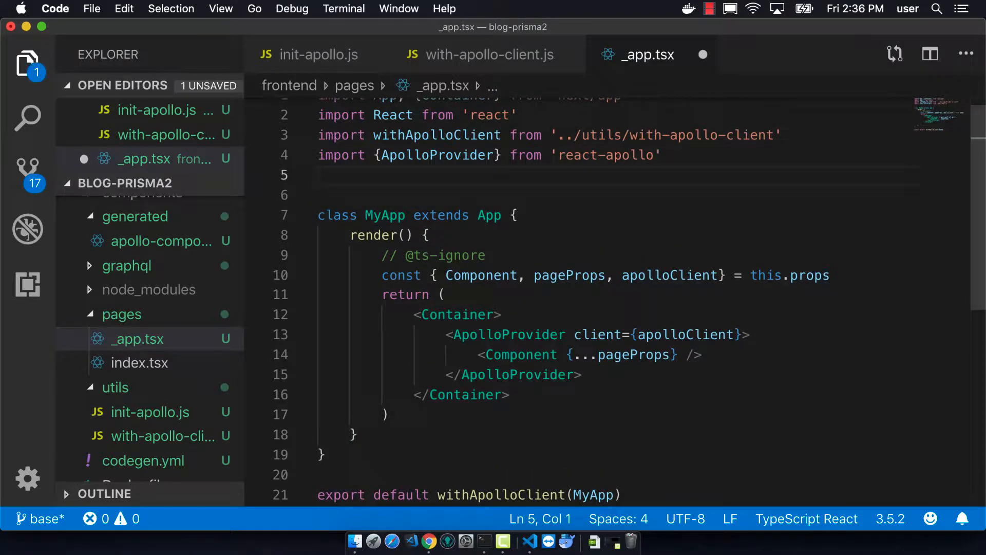
- Add the line import "antd/dist/antd.css" to _app.tsx
text(import ")
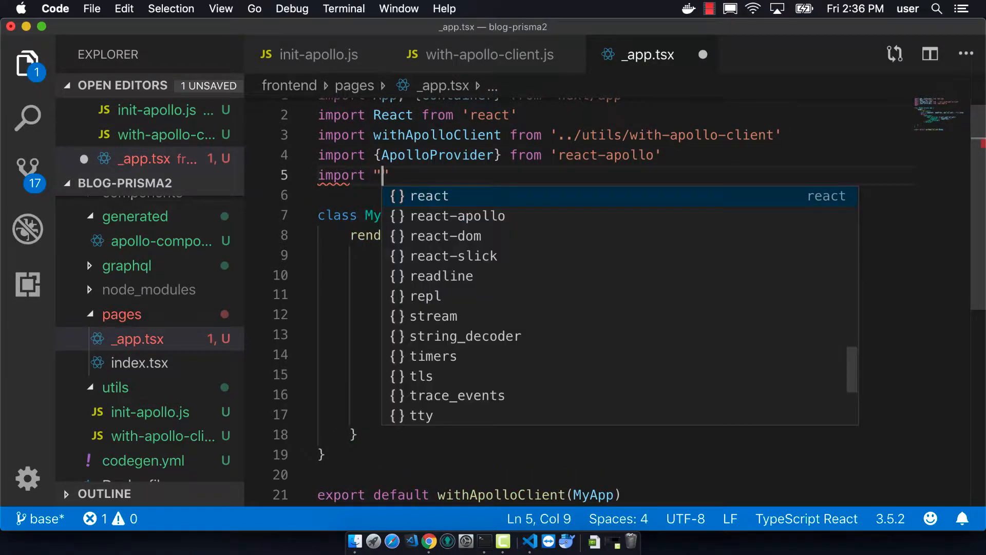
text(antd/di)
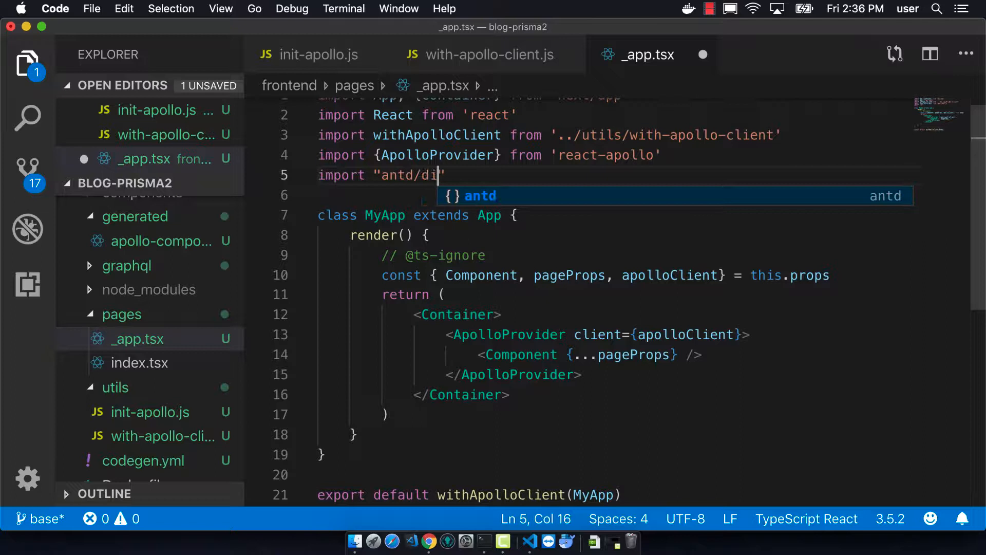
text(st/antd.)
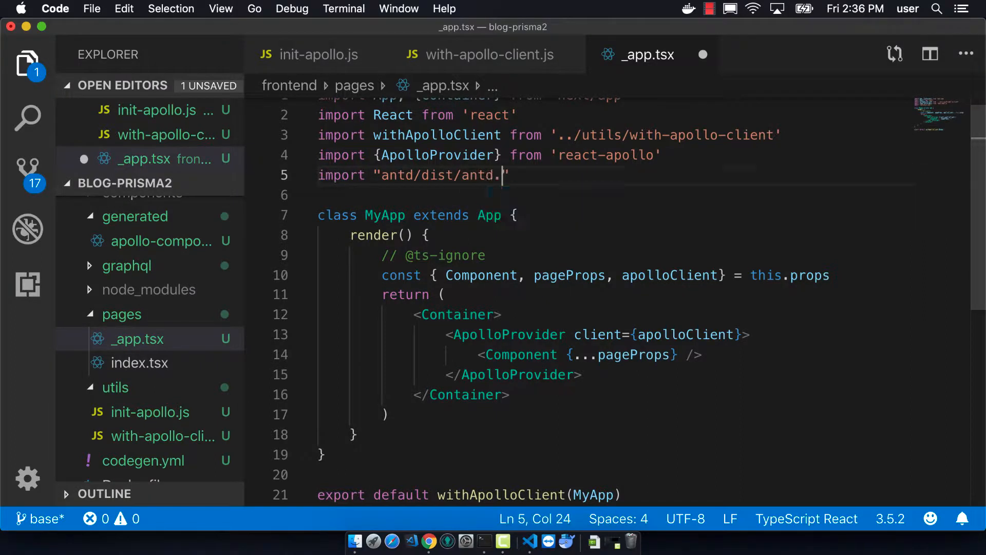
text(css)
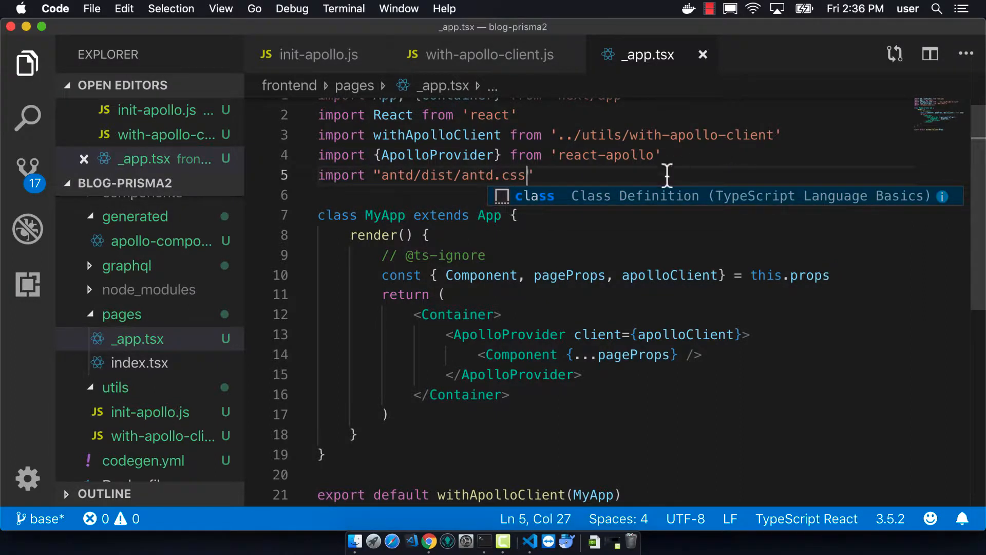
text(")
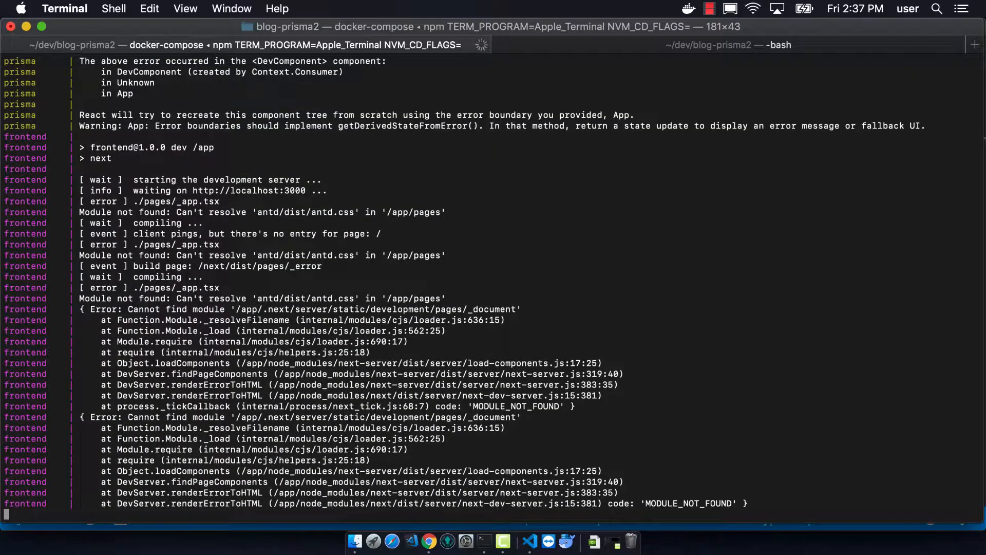
- Scroll the docker-compose log to read the Module not found errors for antd/dist/antd.css
scroll(down, 3)
text(npm run build)
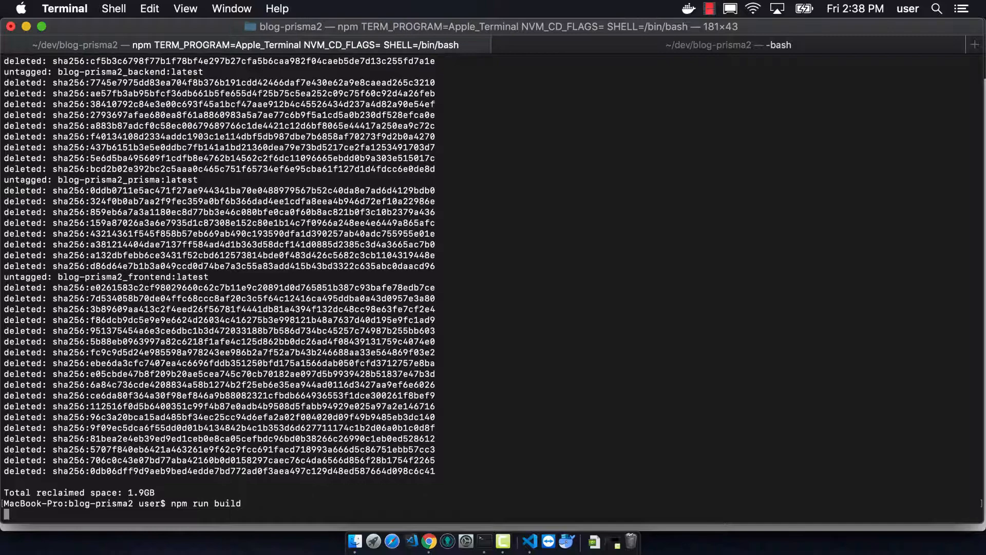
- Run npm run build to rebuild the project's Docker images
key(Return)
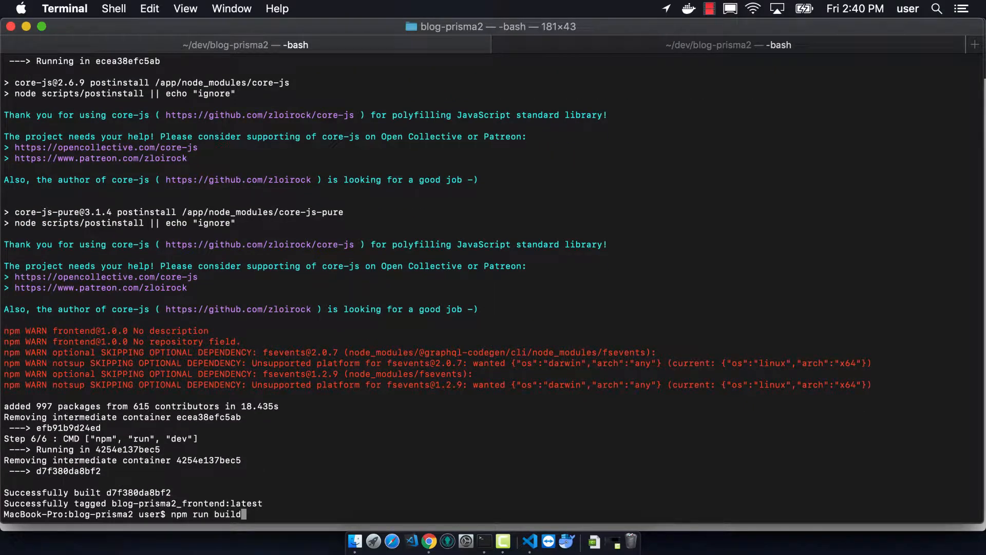
- Start the project's containers with npm start
text(npm start)
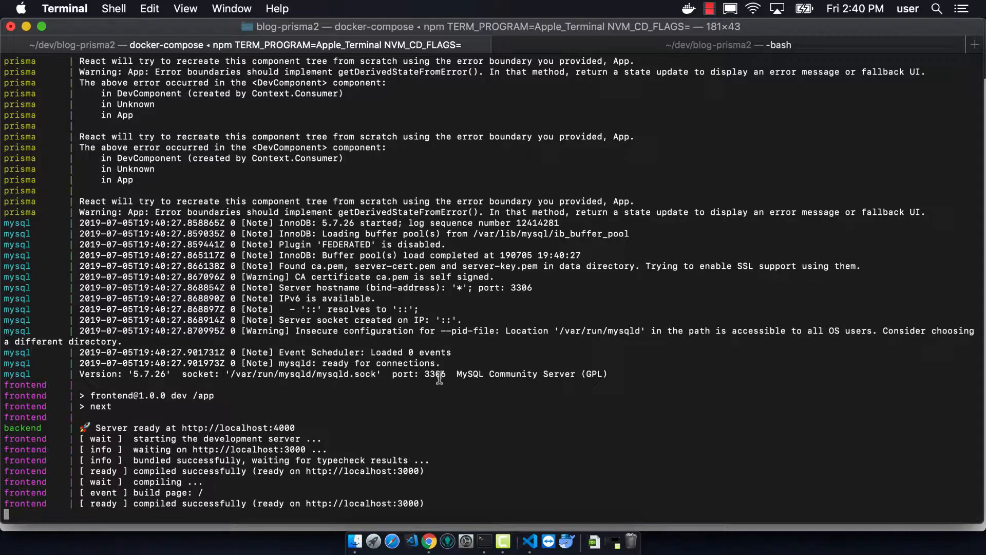
mouse_move(542, 435)
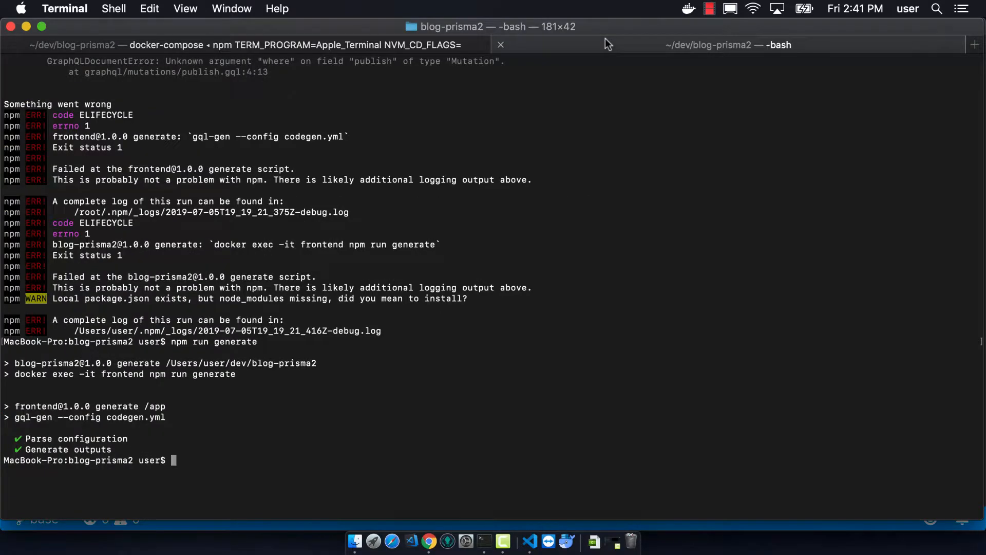
- Stage all project changes with git add
text(git)
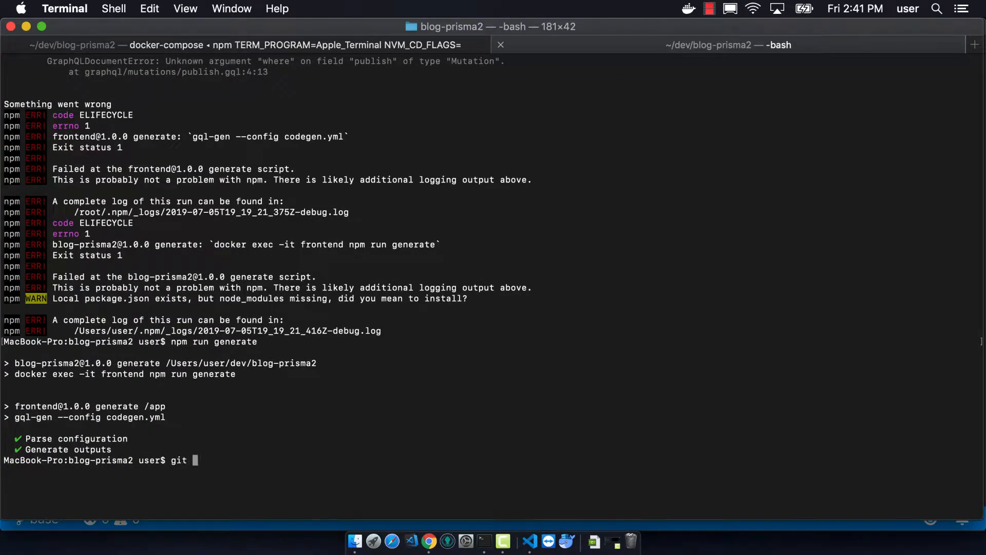
text(add .)
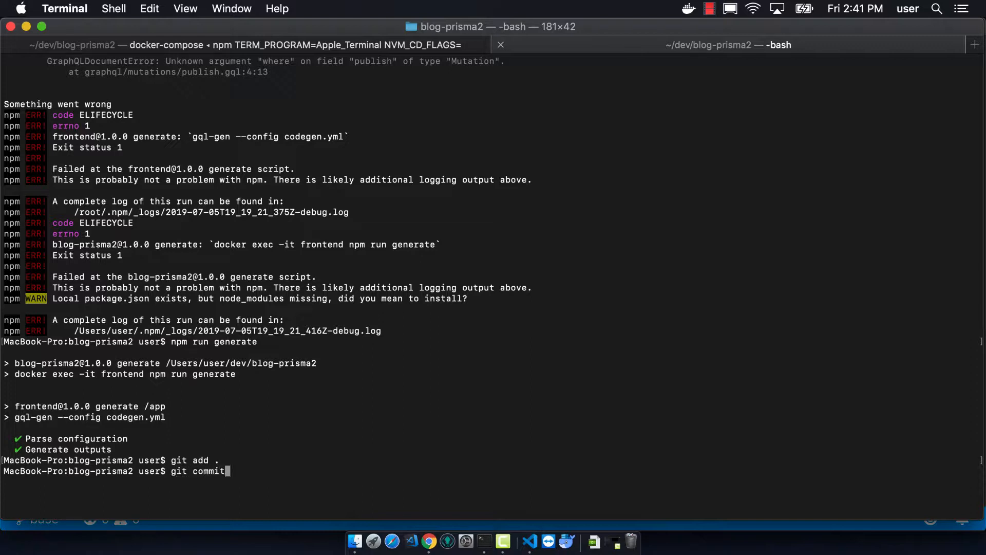
- Write the commit command git commit -am 'finished'
text(-am ')
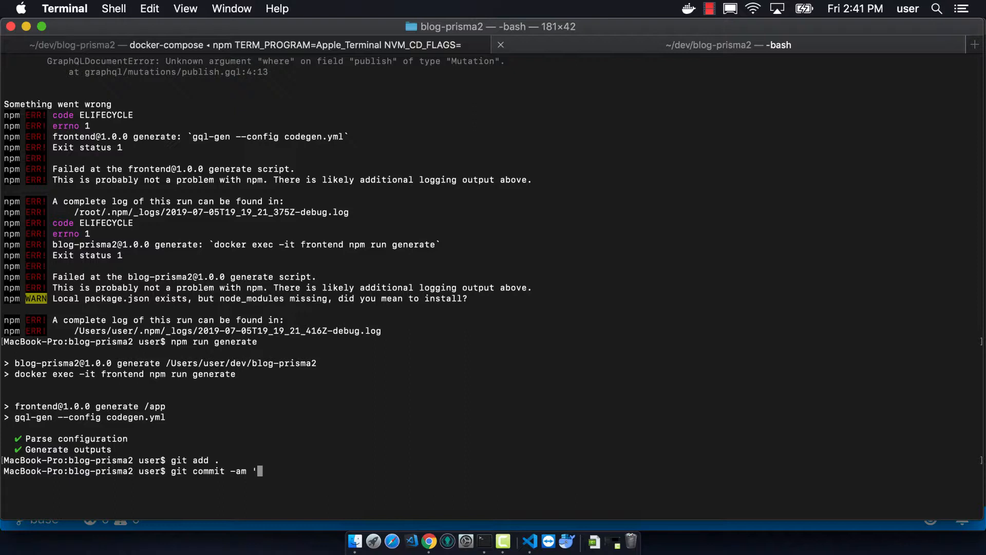
text(f)
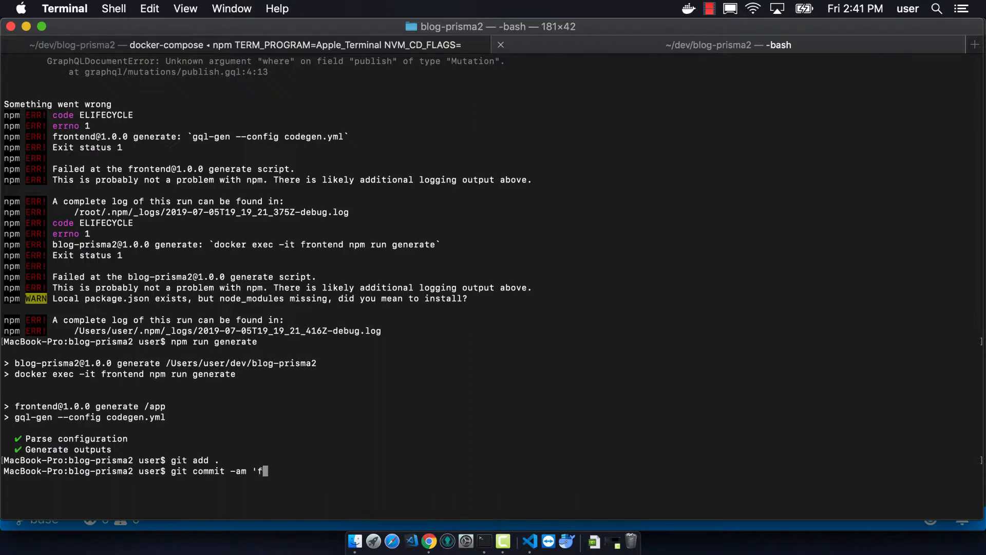
text(inished)
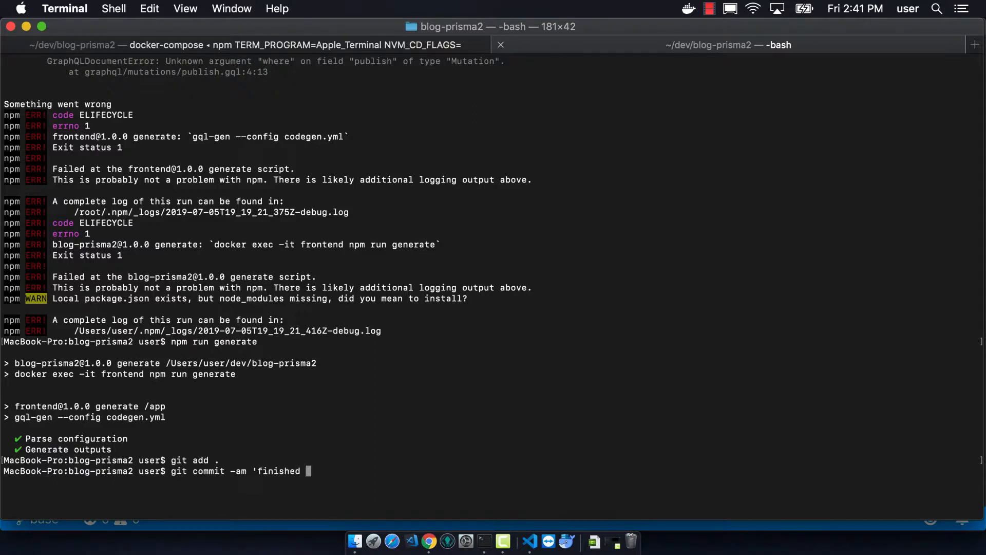